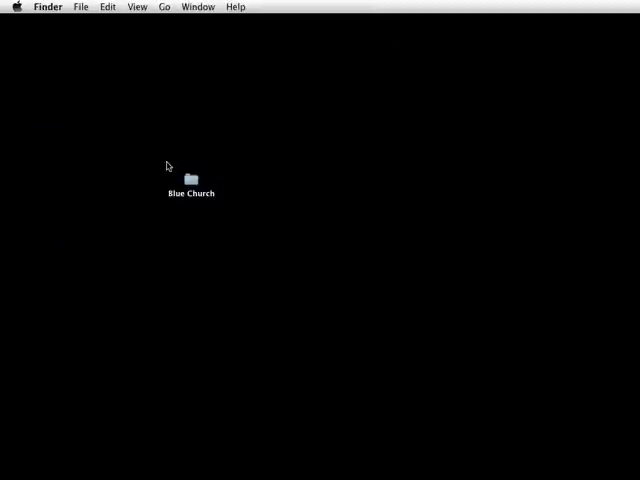
Bring the desktop forward to show the SlideshowPro and Flickr Exporter download folders.
left_click(192, 180)
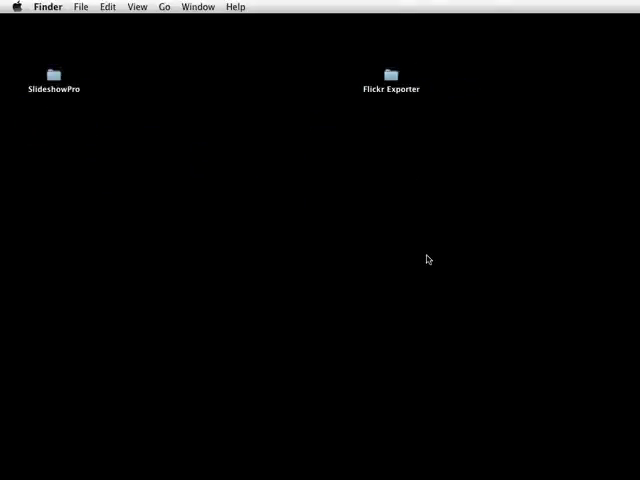
mouse_move(388, 154)
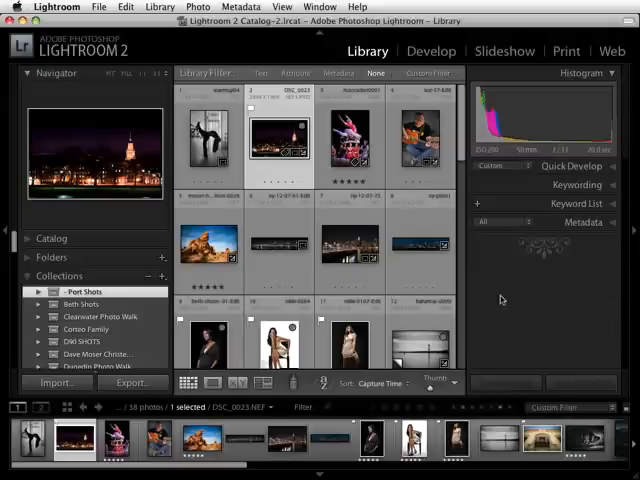
From Lightroom > Preferences > Presets, reveal Lightroom's presets folder in Finder.
left_click(56, 6)
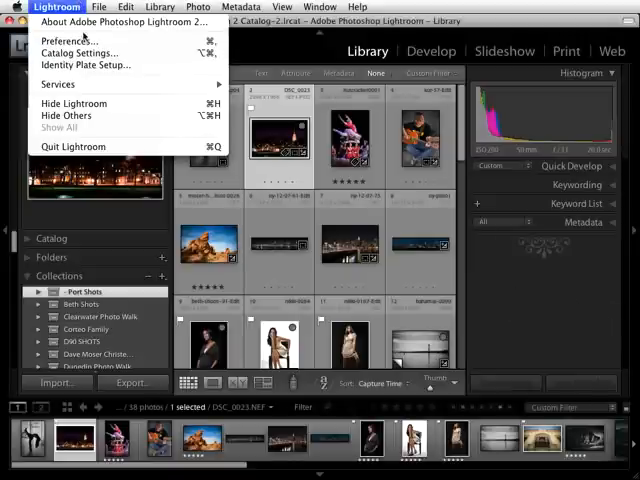
left_click(66, 40)
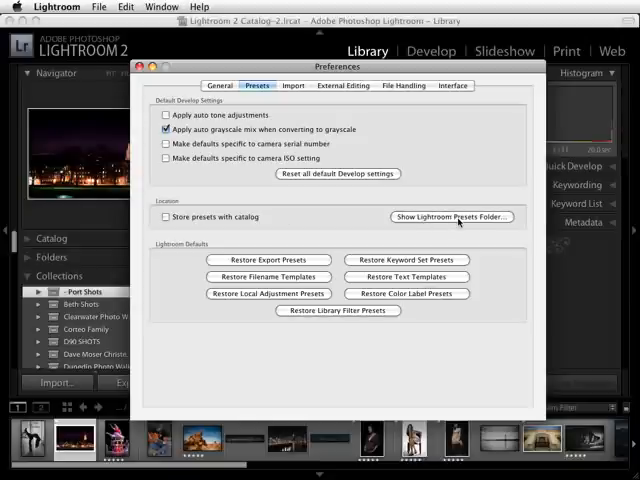
left_click(452, 216)
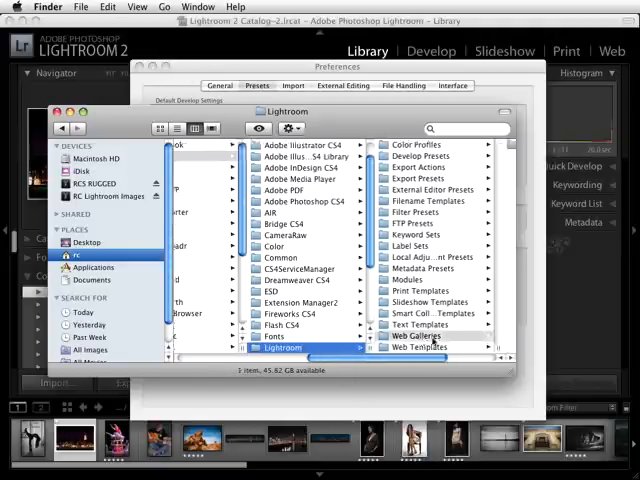
Place the SlideshowPro engine in Web Galleries and the four SSP templates in Web Templates.
left_click(296, 348)
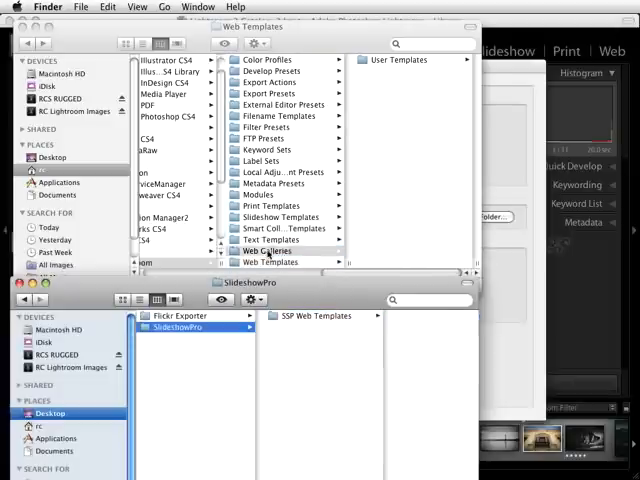
left_click(268, 250)
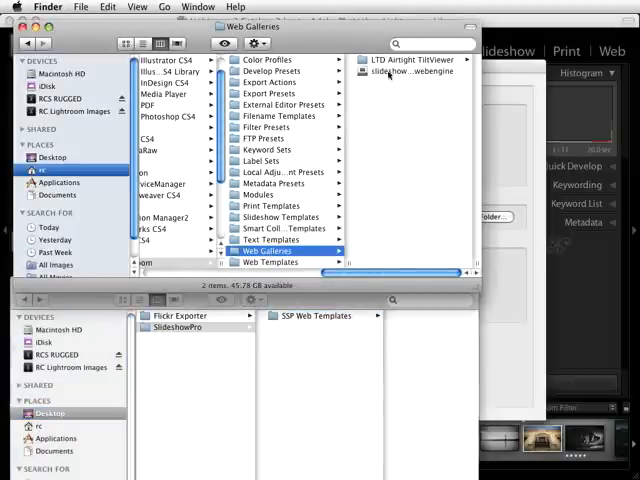
mouse_move(268, 272)
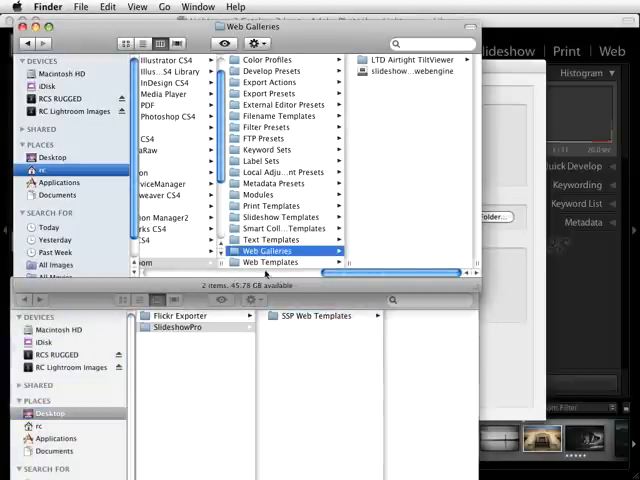
mouse_move(290, 296)
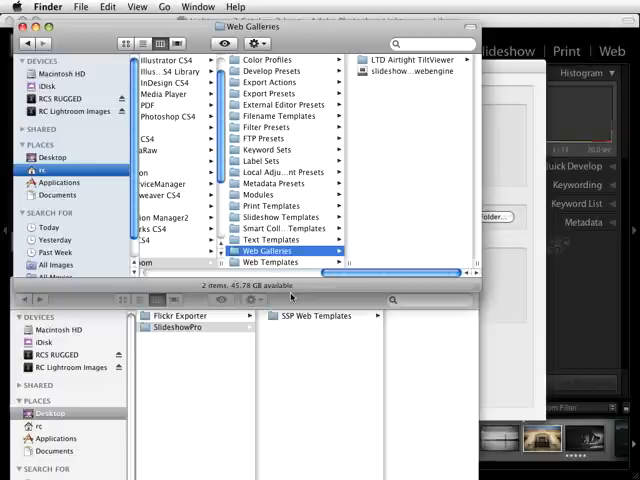
left_click(268, 262)
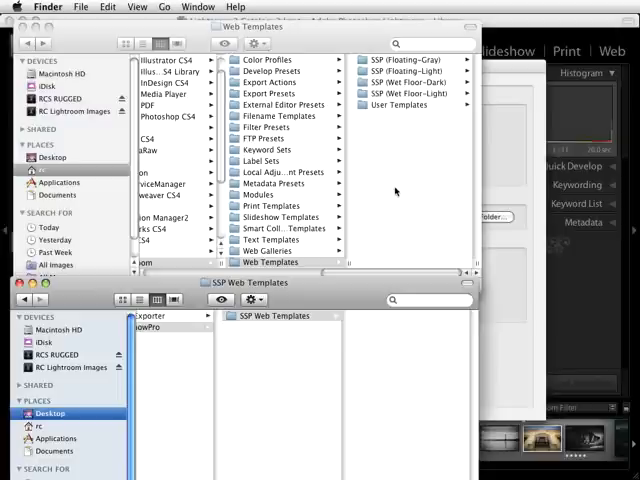
mouse_move(362, 292)
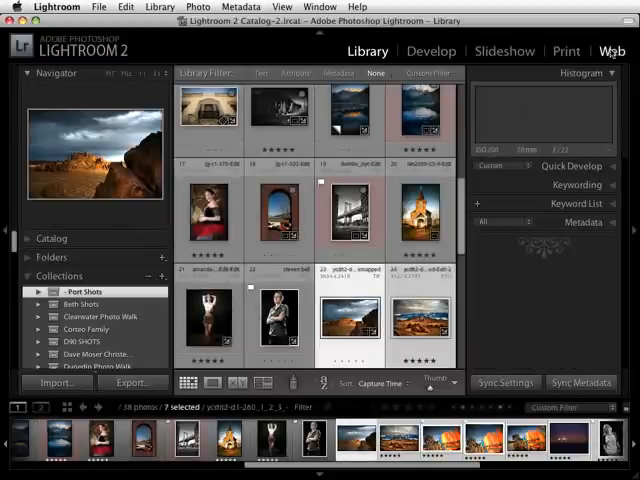
In the Web module, make SlideshowPro for Lightroom 1.0.6 the gallery engine with an SSP template.
left_click(612, 52)
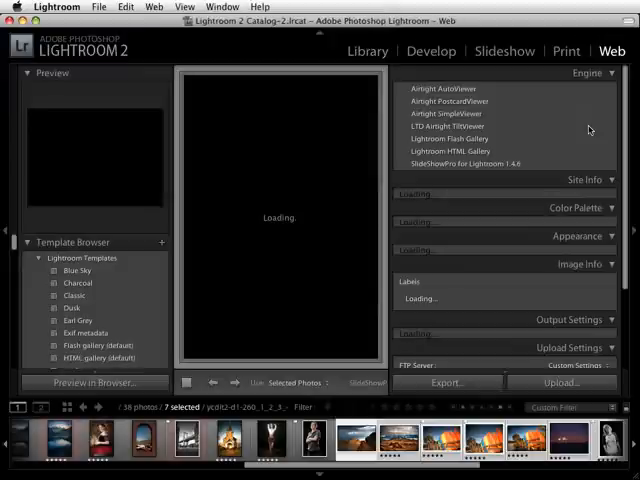
left_click(464, 164)
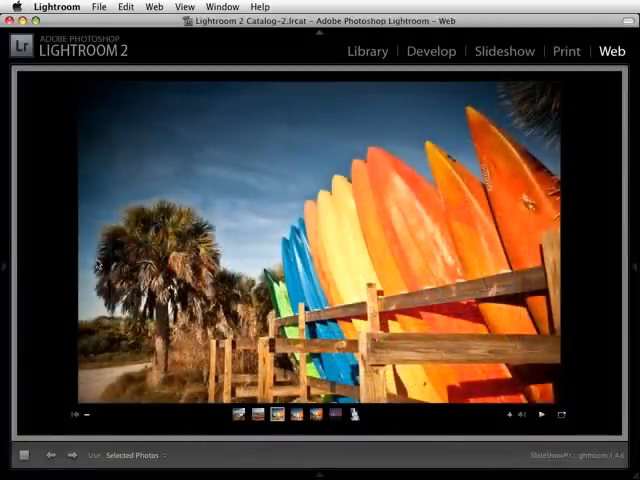
left_click(612, 52)
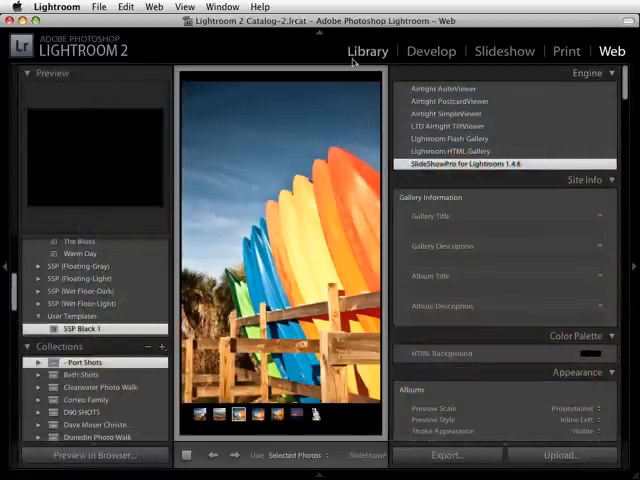
From the Library, open File > Plug-in Manager and start adding a plug-in from the Flickr Exporter folder.
left_click(368, 52)
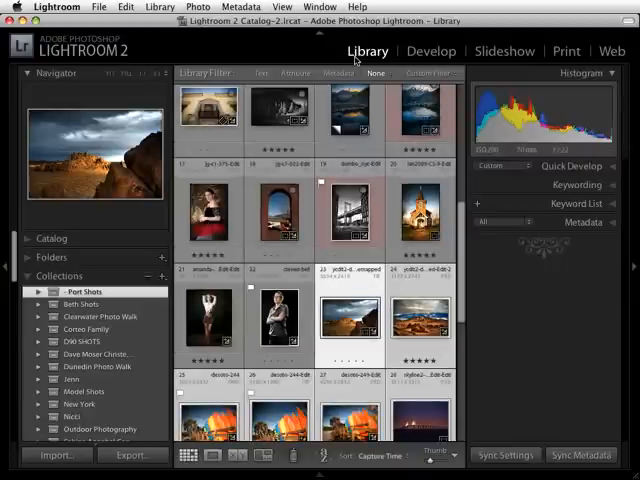
mouse_move(356, 60)
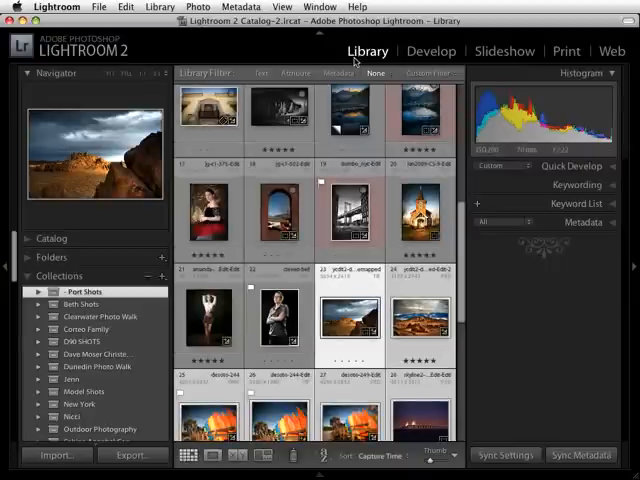
mouse_move(100, 8)
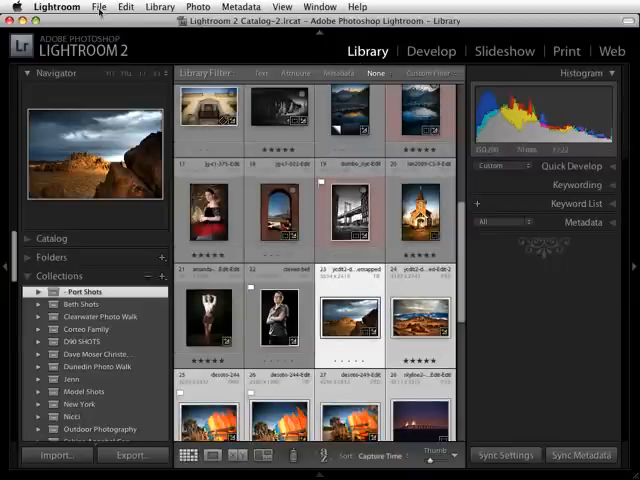
left_click(100, 8)
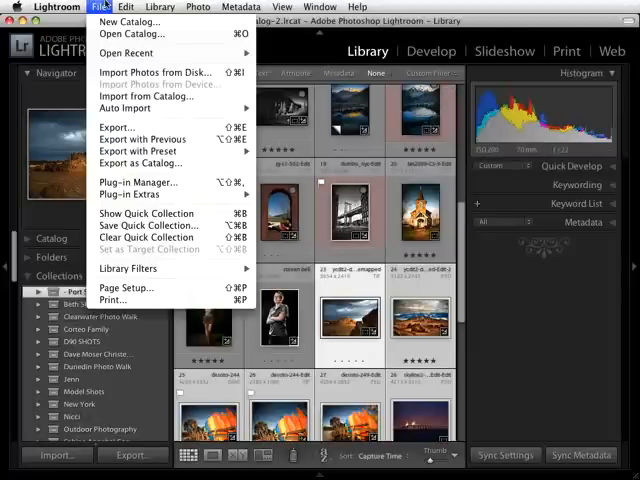
left_click(124, 8)
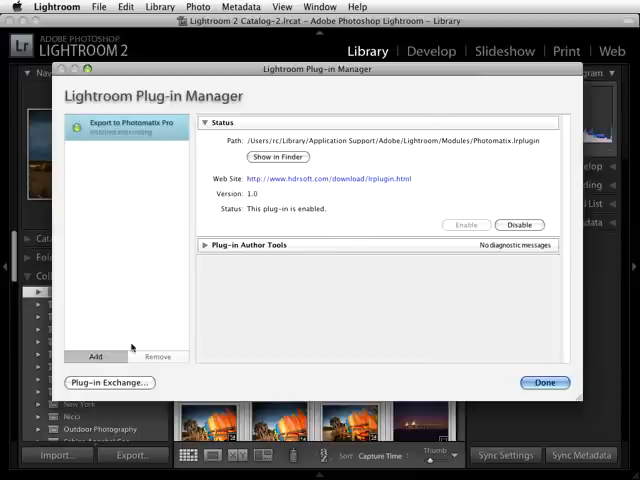
left_click(96, 356)
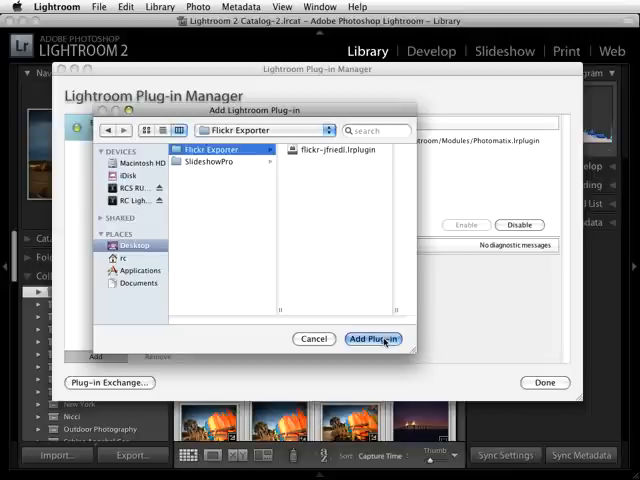
Dismiss the loading error from the wrong plug-in file and begin adding again.
left_click(372, 340)
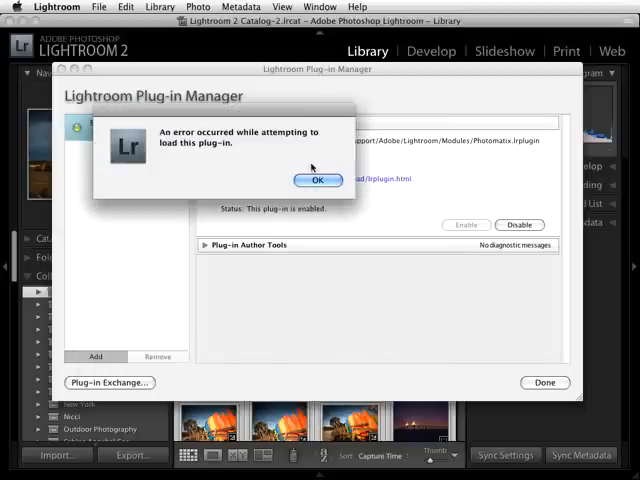
left_click(318, 180)
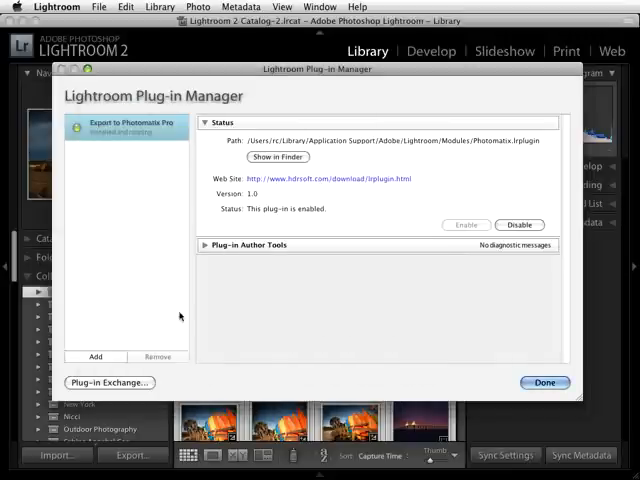
left_click(96, 356)
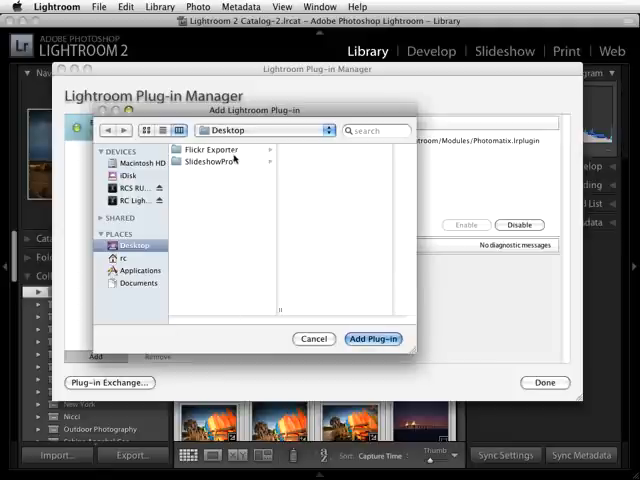
Add flickr-jfriedl.lrplugin from the Flickr Exporter folder and update the catalog for it.
double_click(210, 148)
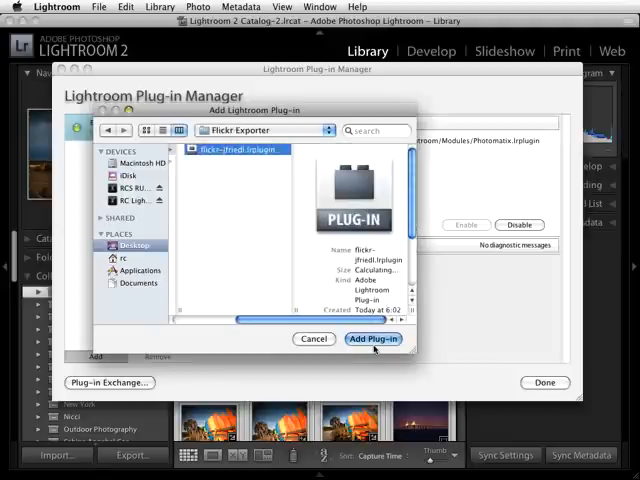
left_click(372, 338)
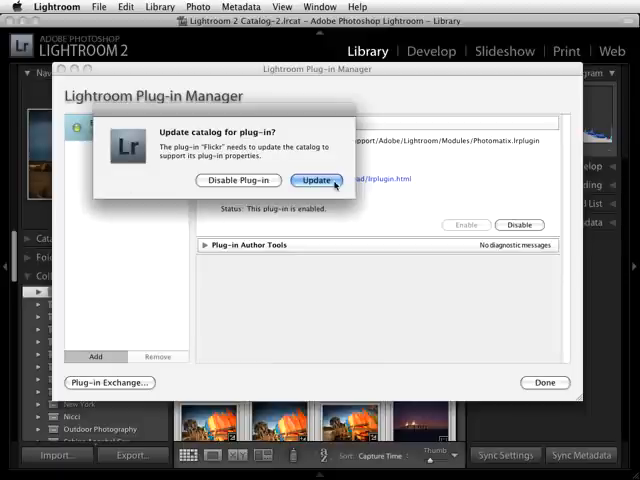
left_click(316, 180)
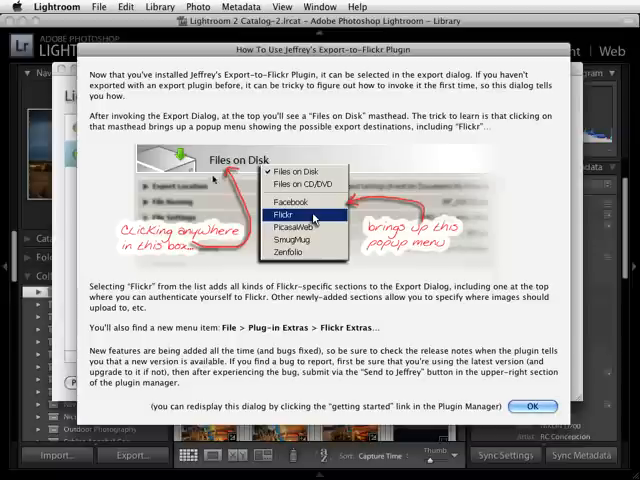
Close the plug-in's how-to page and the Plug-in Manager with Done.
left_click(532, 404)
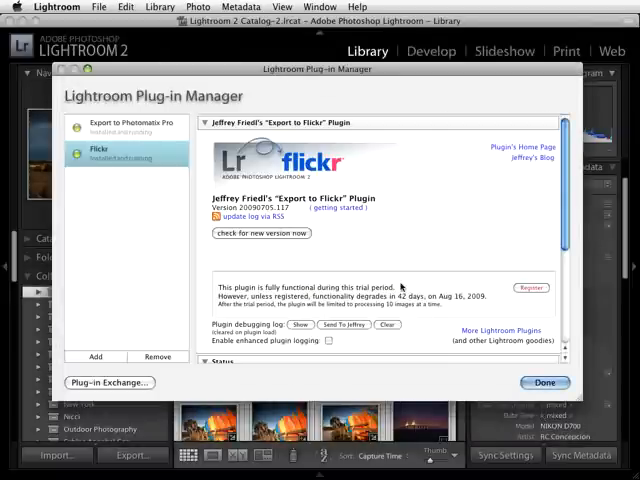
left_click(544, 382)
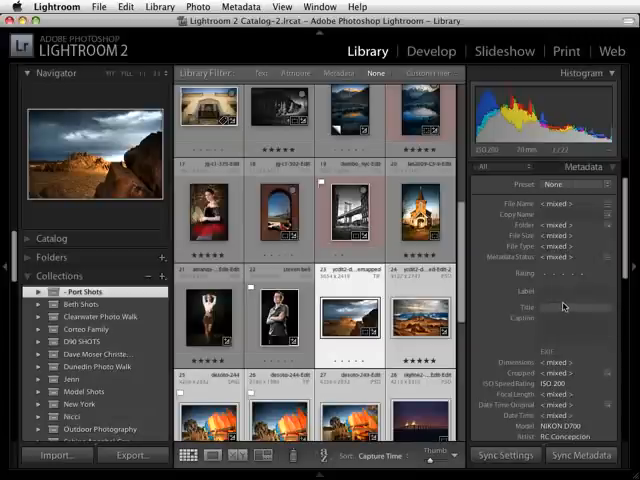
Export 6 selected photos, showing the Flickr option with the account not yet authenticated.
left_click(98, 8)
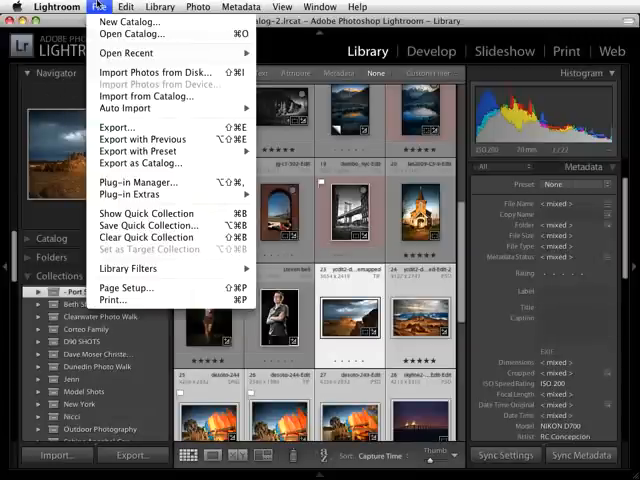
left_click(100, 8)
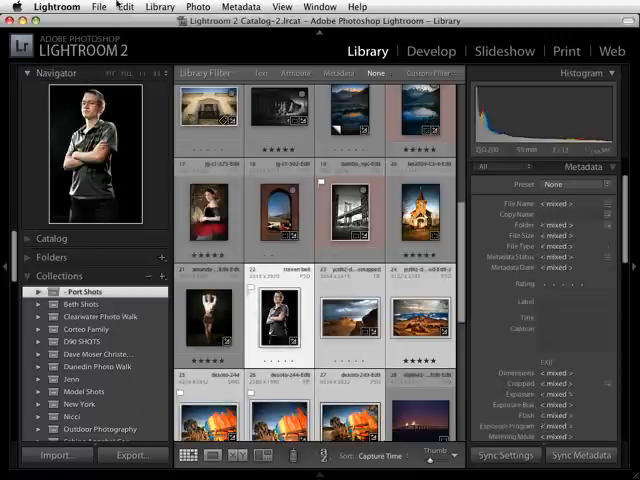
left_click(100, 6)
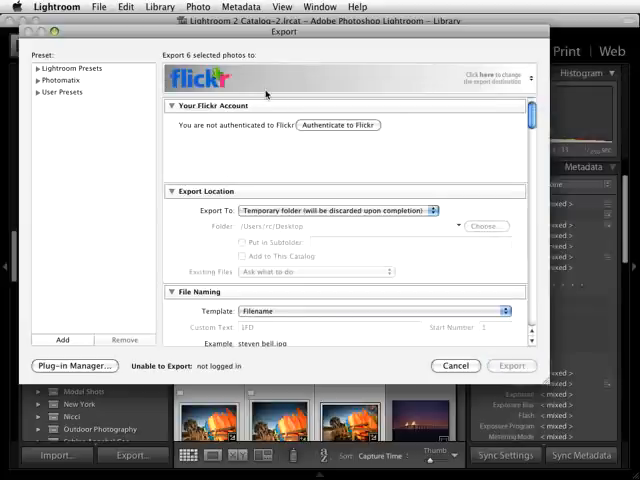
mouse_move(354, 148)
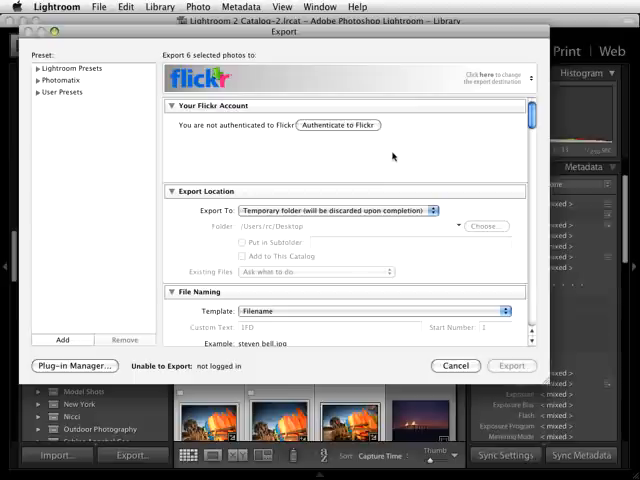
mouse_move(198, 258)
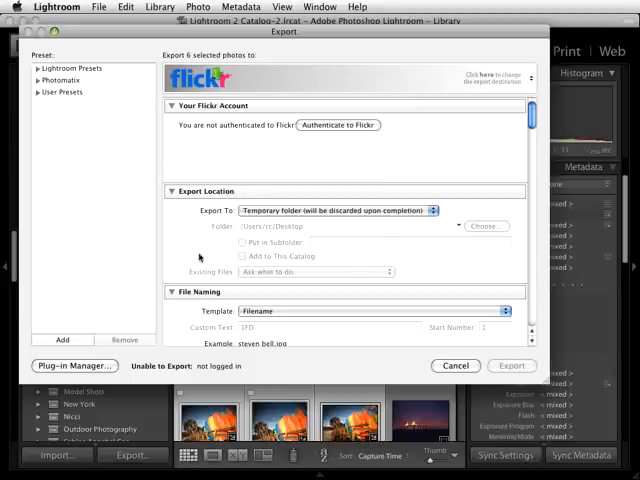